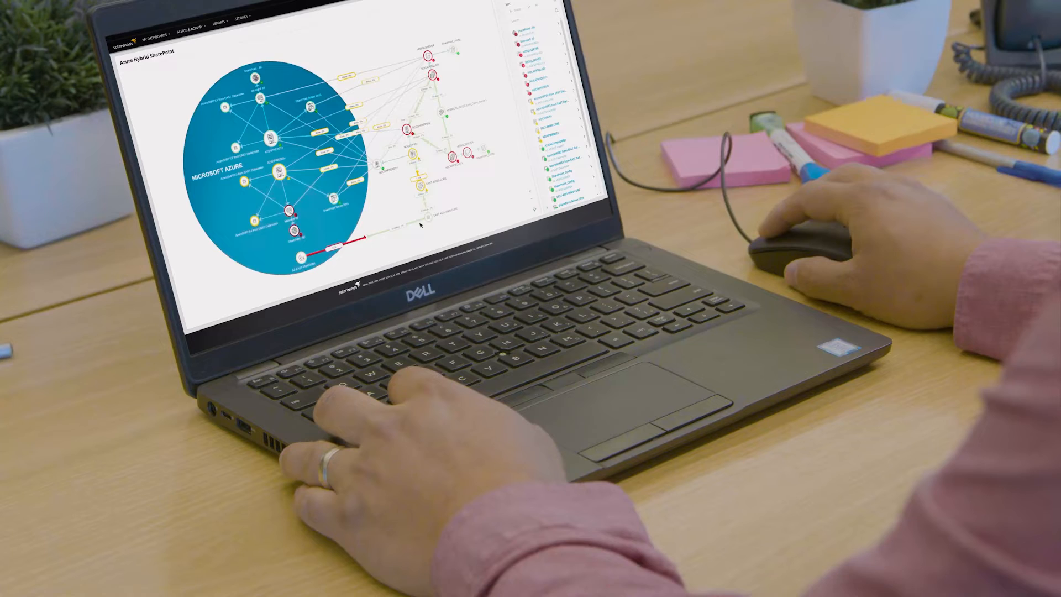
# Review the trace span's Raw Data, then check the testing bulk entity group's health score on the hexagon overview
pyautogui.click(453, 187)
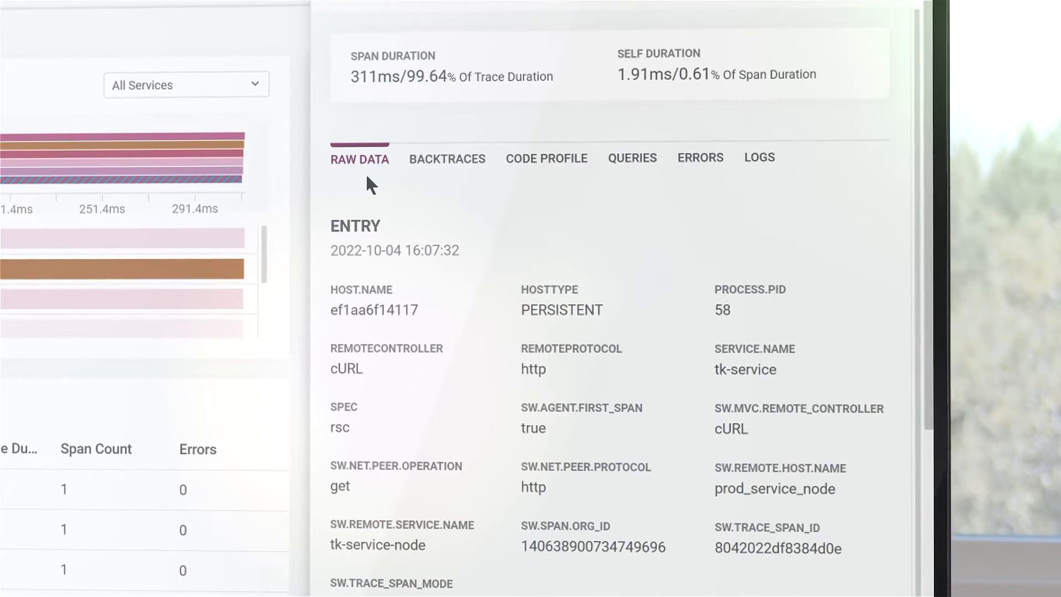
pyautogui.scroll(-3)
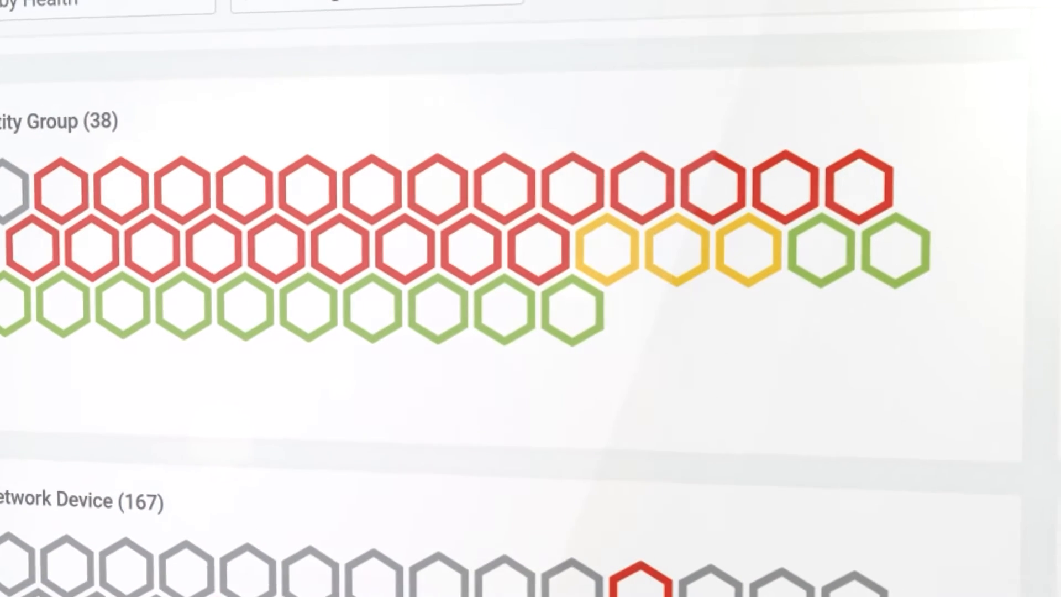
pyautogui.moveTo(695, 250)
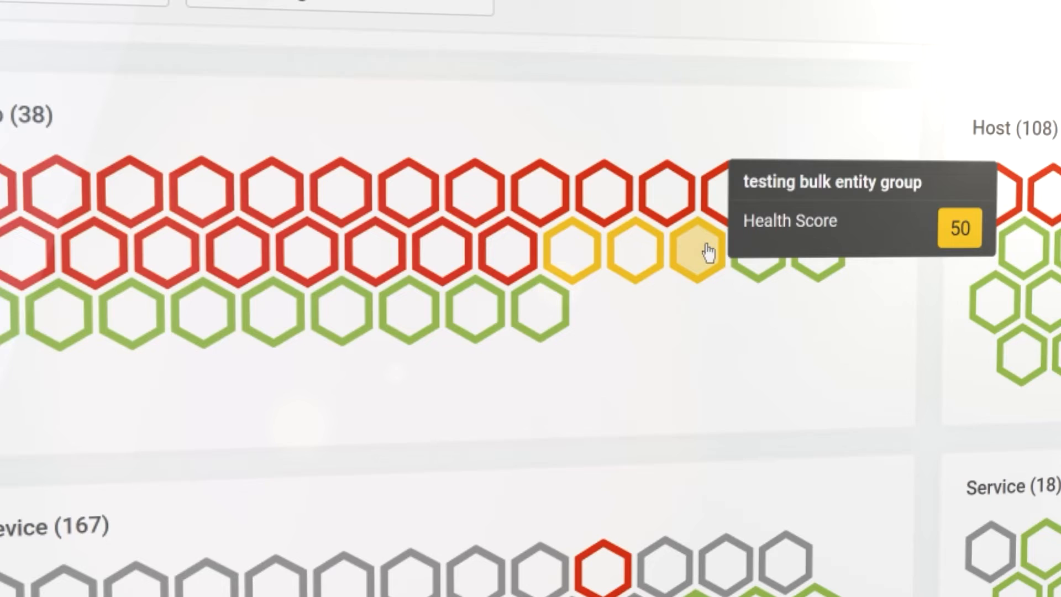